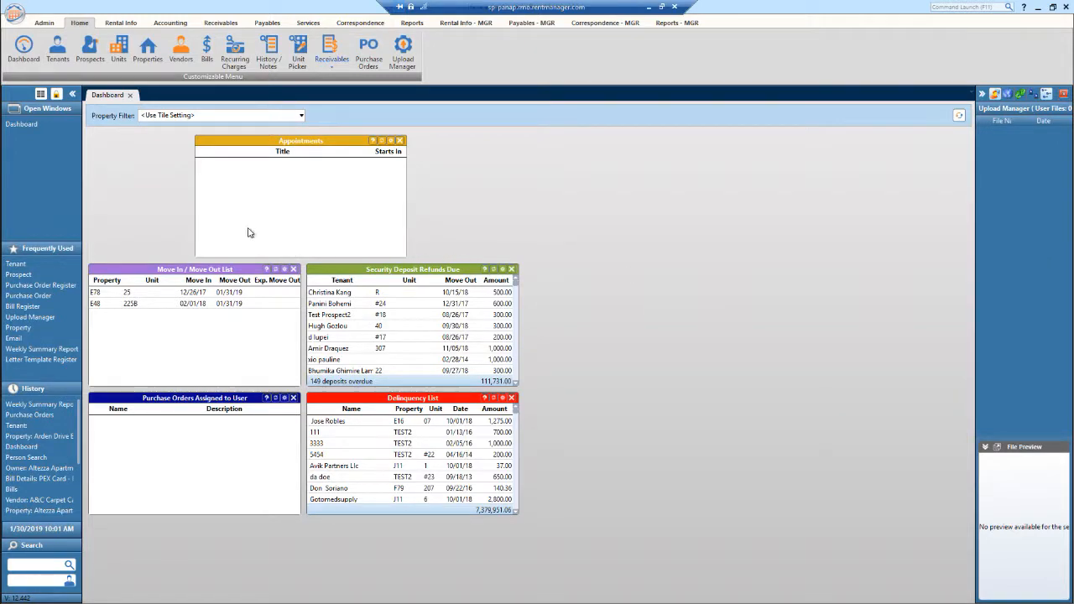
mouse_move(26, 425)
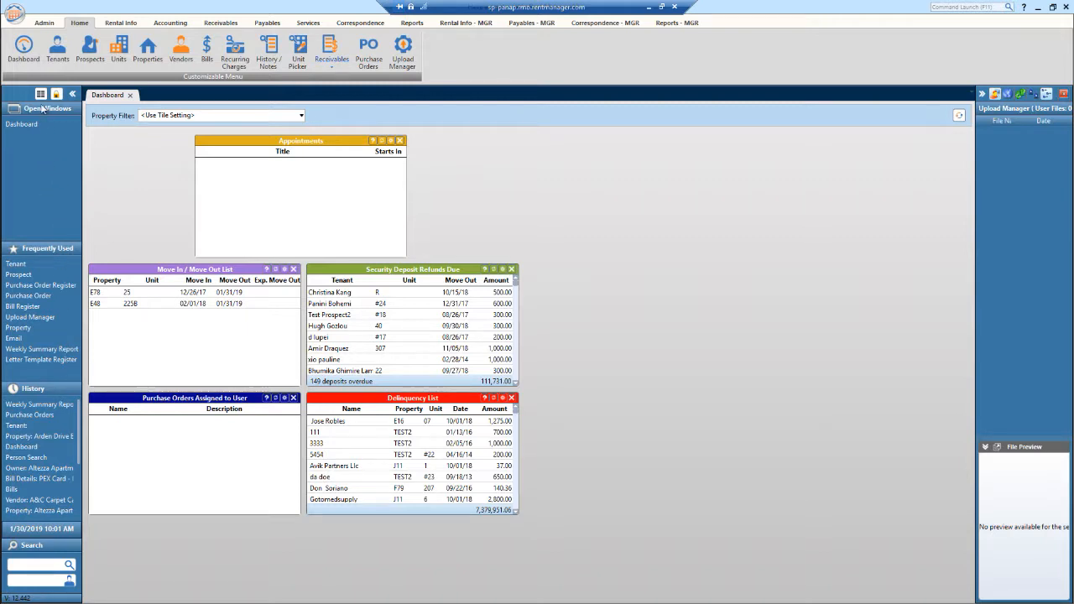
Step: In Sidebar Setup, move Phone Extensions into the selected panels and Search back to available
click(40, 94)
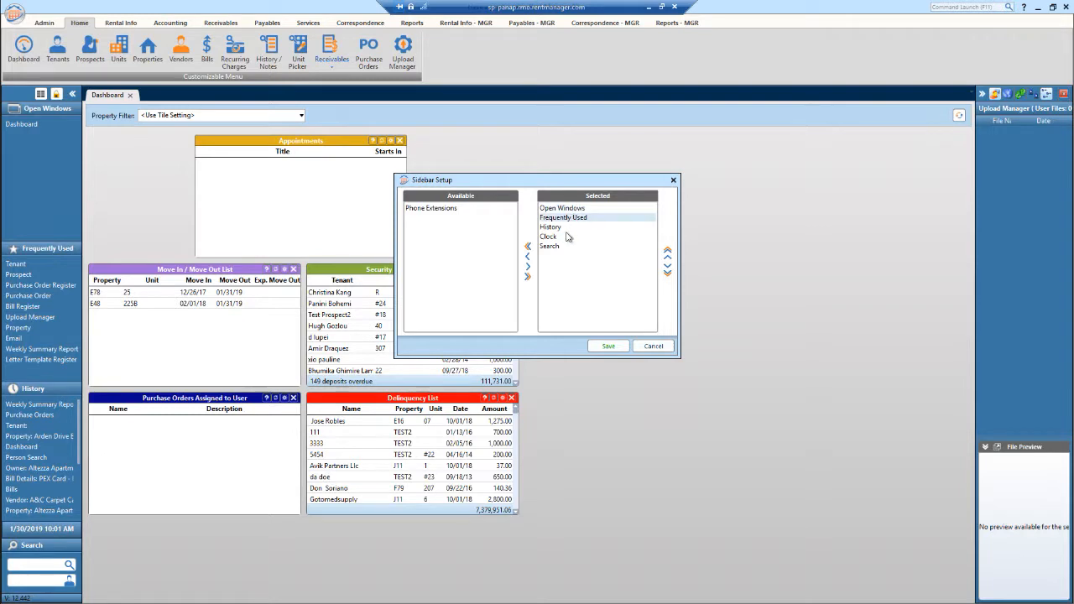
click(548, 236)
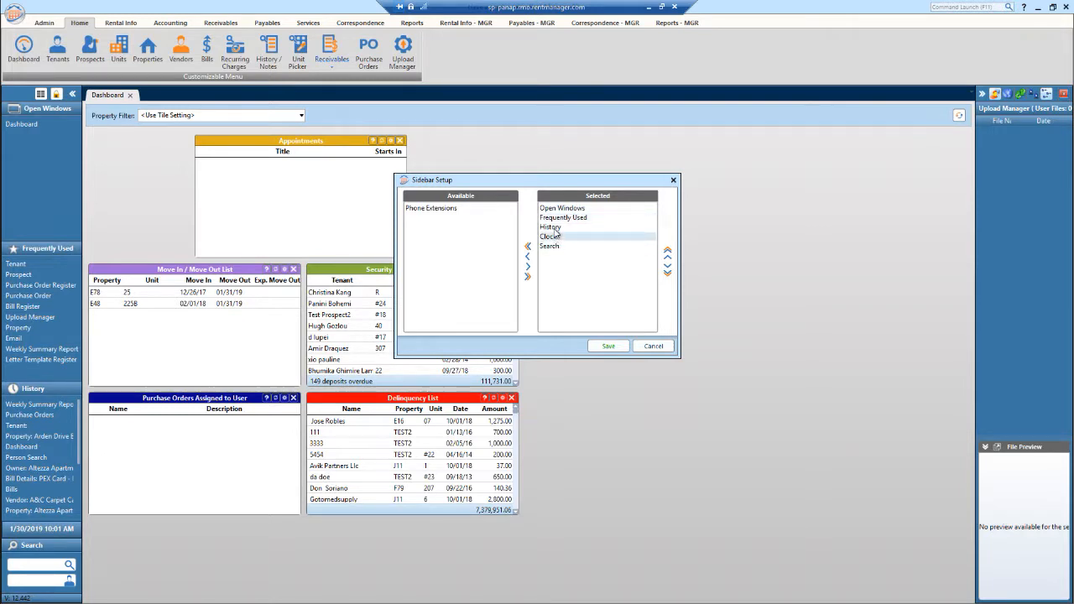
click(562, 208)
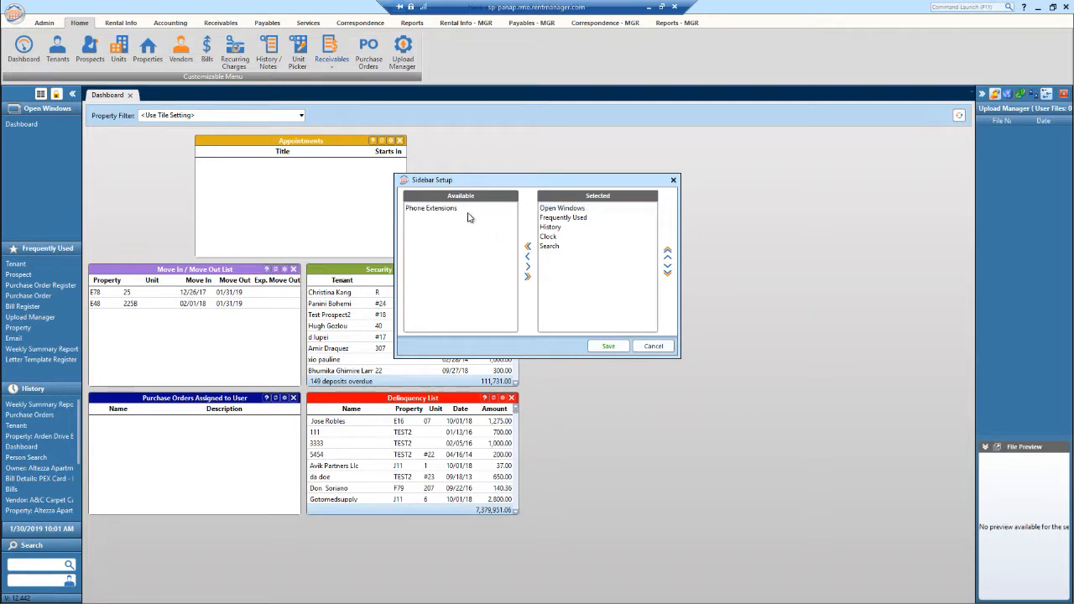
click(431, 208)
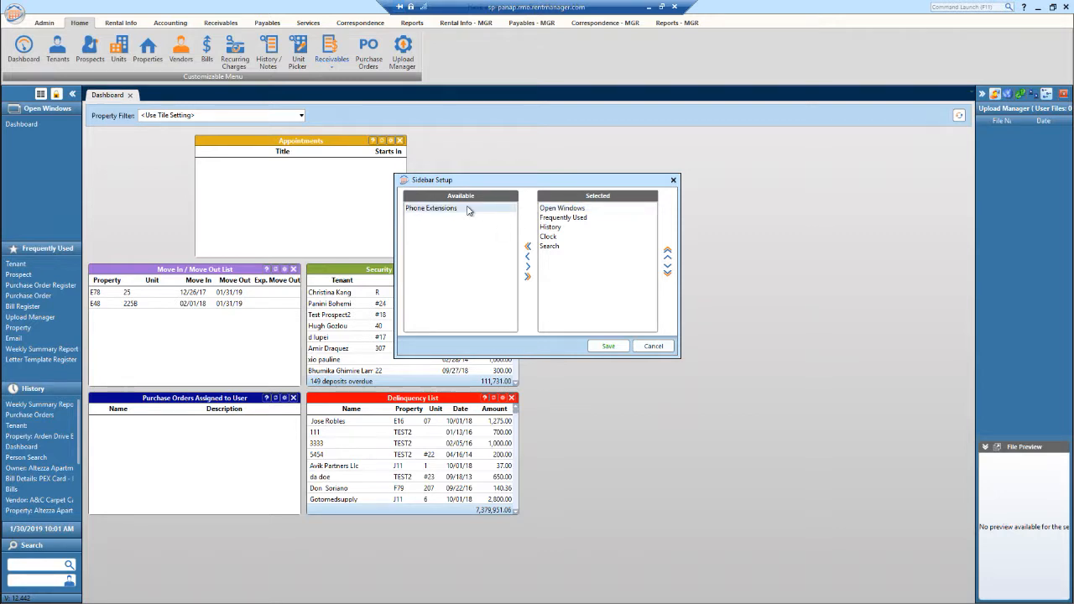
mouse_move(475, 212)
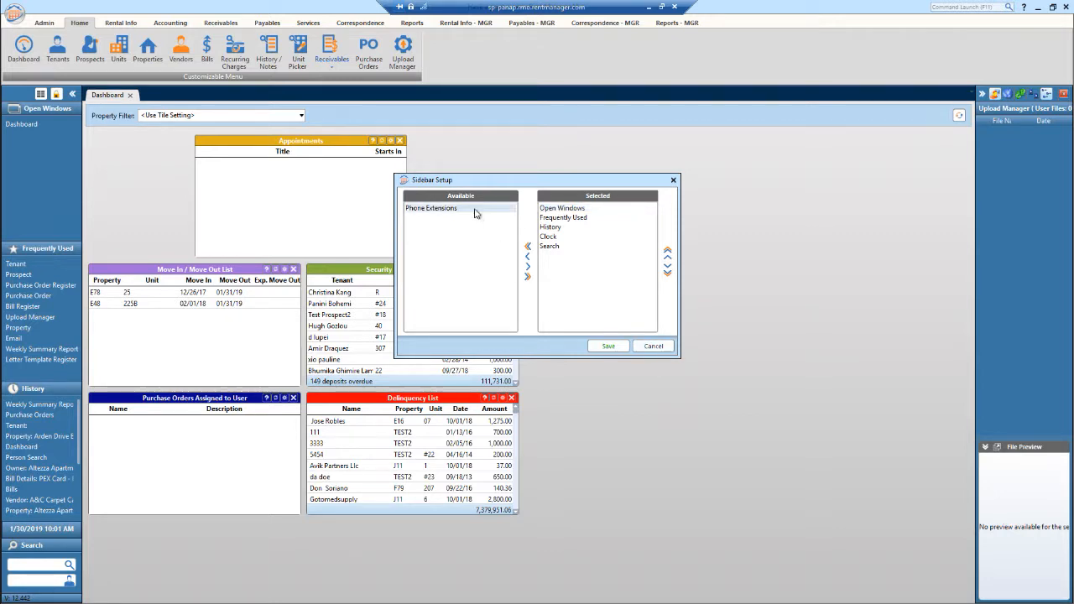
click(430, 208)
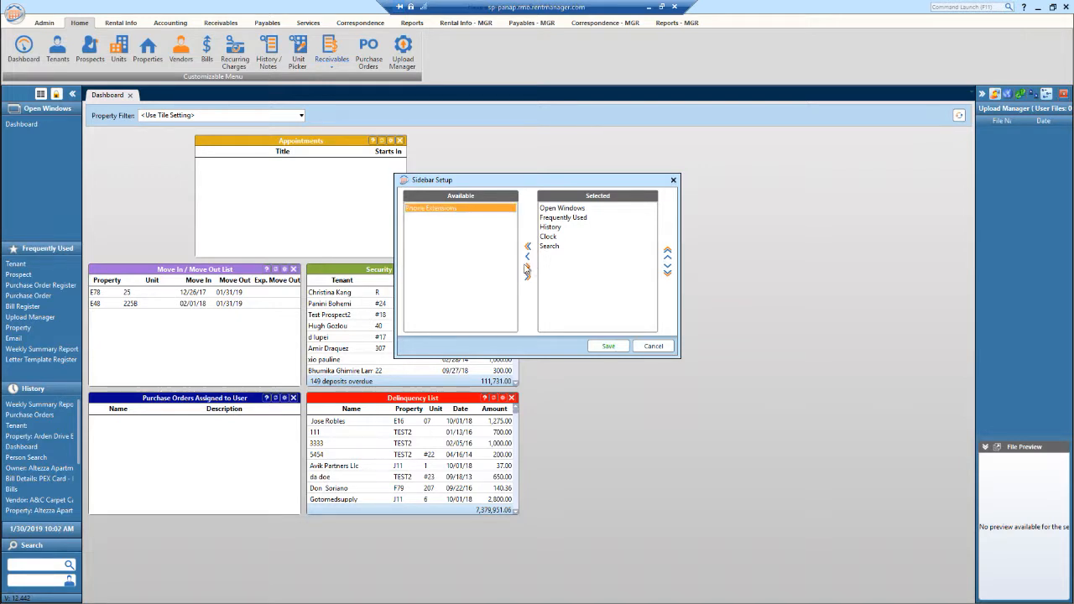
click(527, 247)
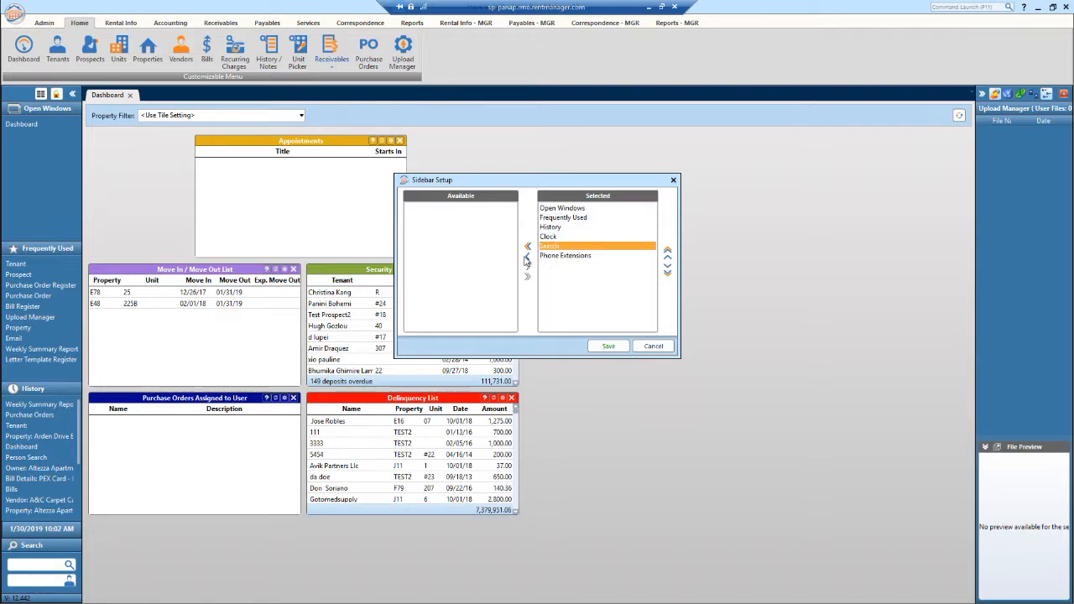
click(527, 247)
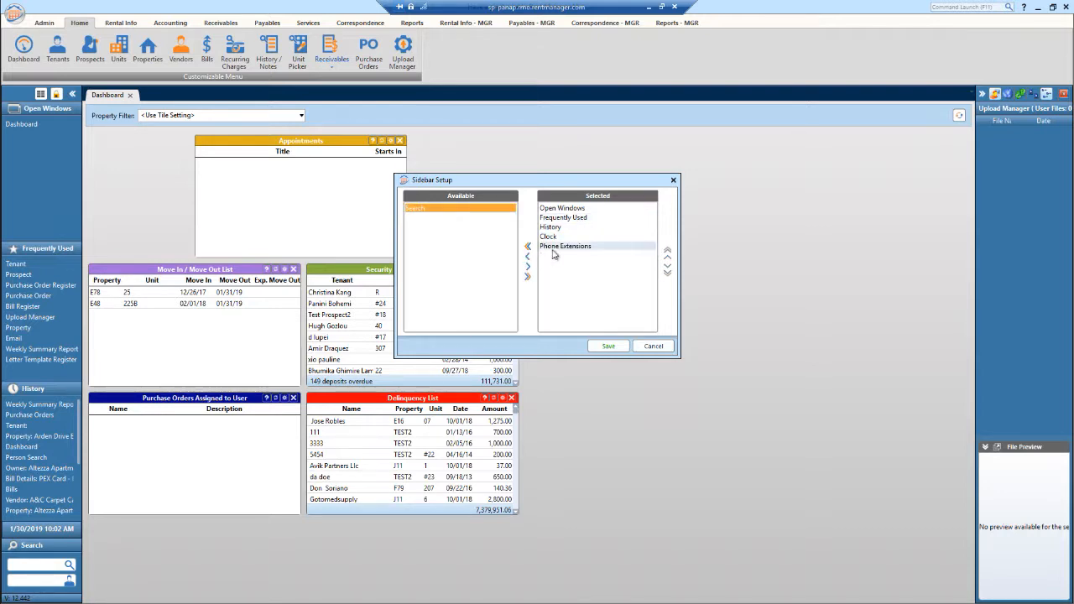
Step: Put Phone Extensions at the top of the sidebar list, then select Clock to reorder
click(565, 245)
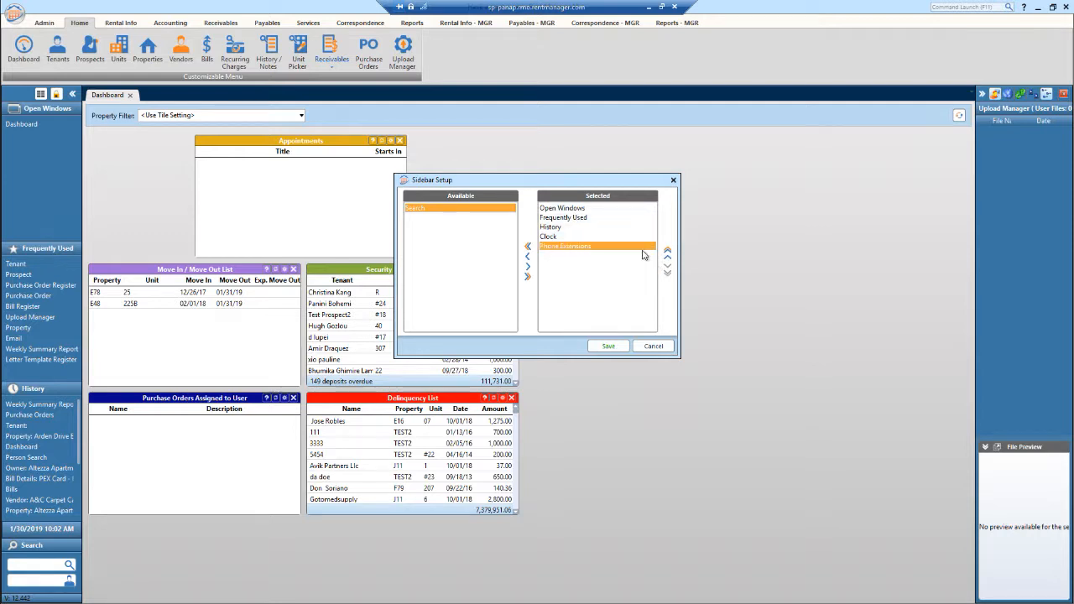
mouse_move(636, 220)
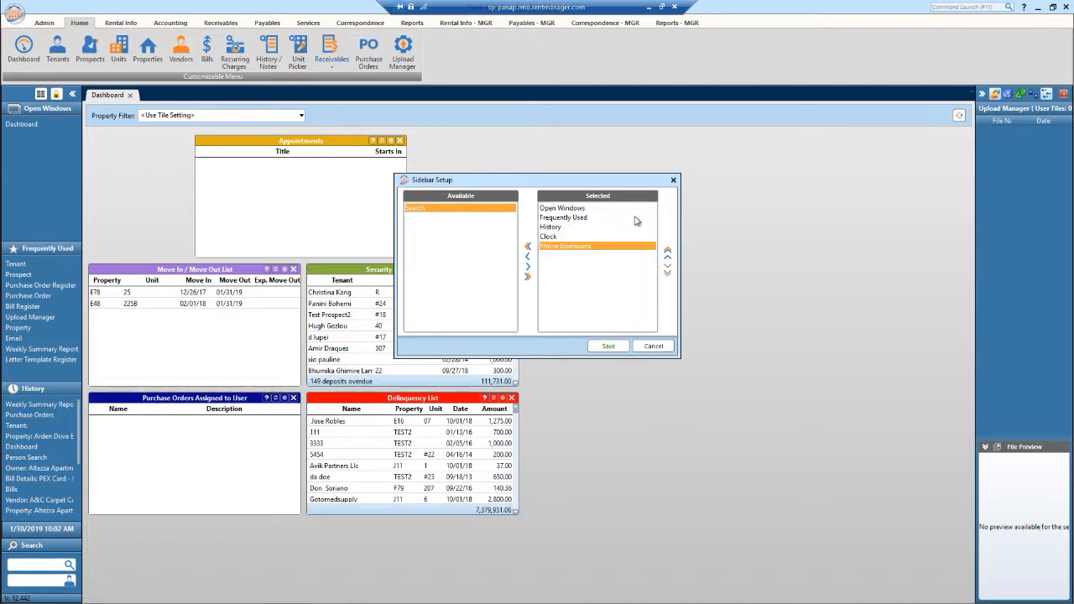
click(667, 251)
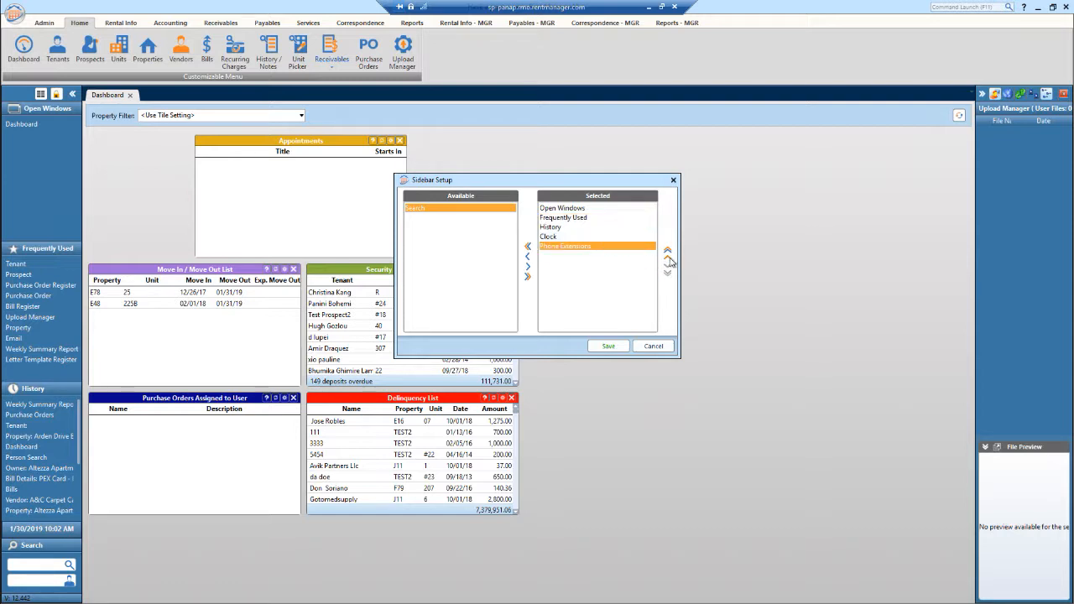
click(667, 250)
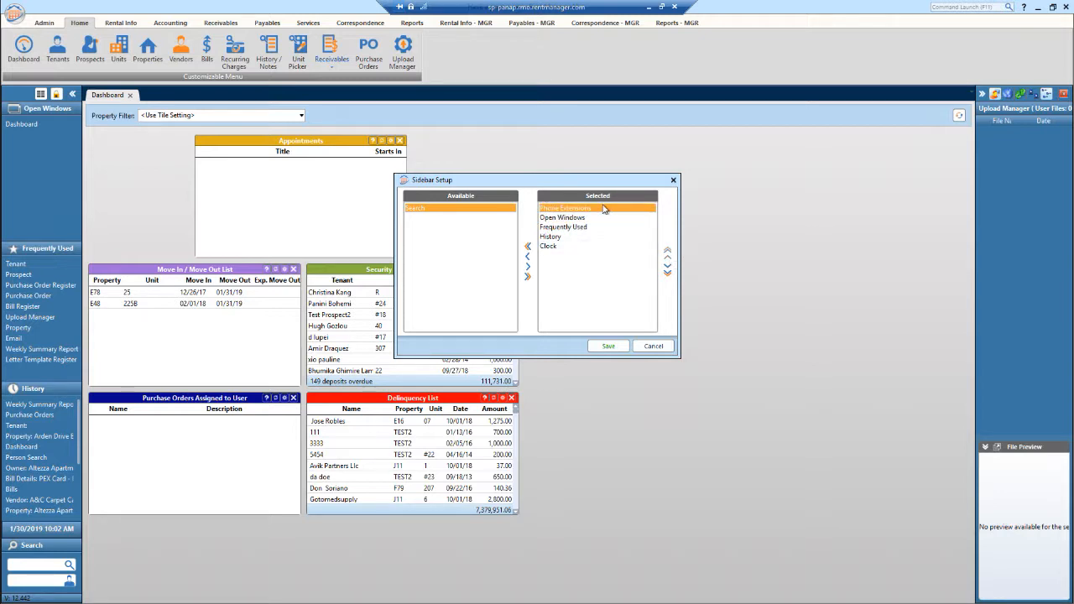
click(548, 246)
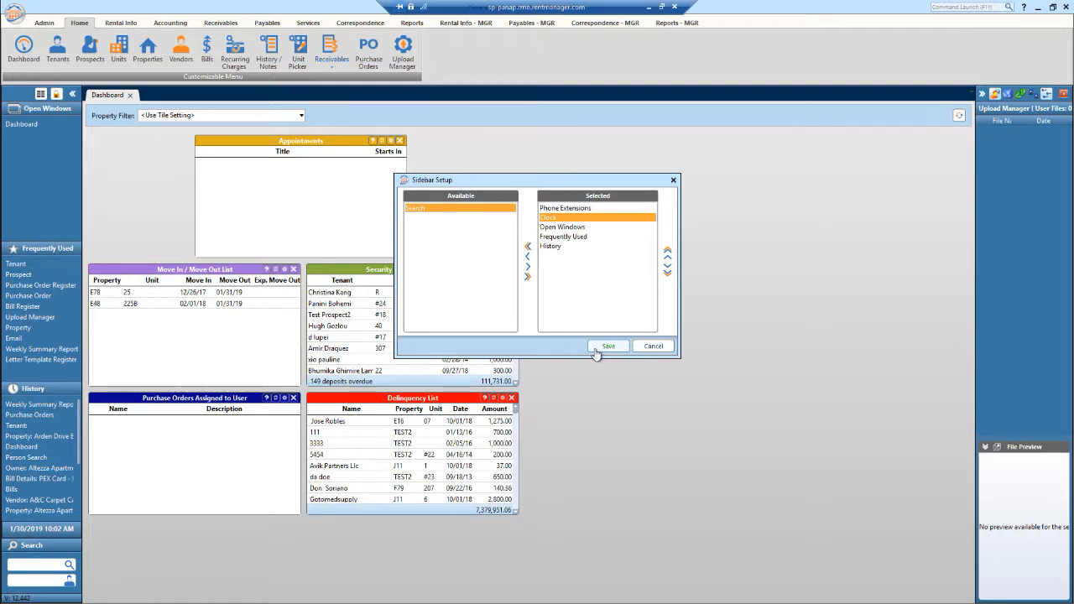
Step: Save the sidebar layout with Phone Extensions and Clock above Open Windows
click(608, 346)
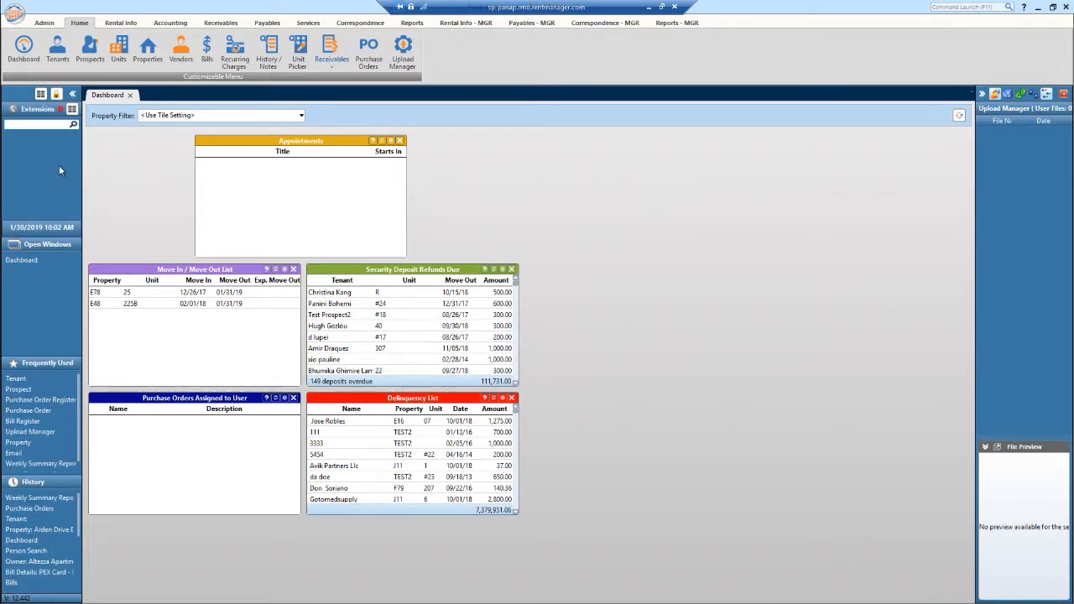
mouse_move(58, 384)
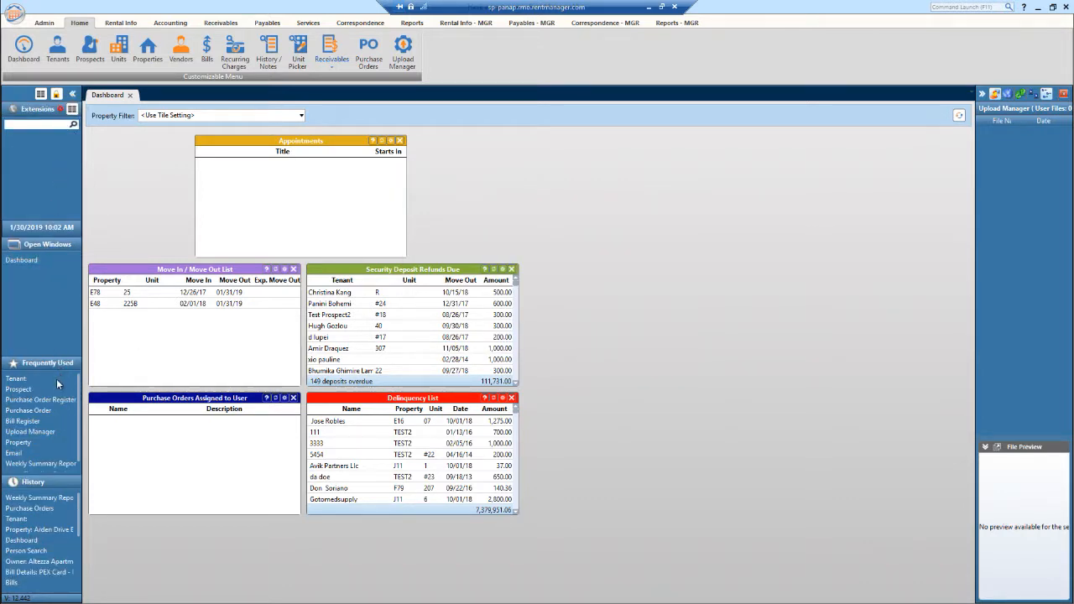